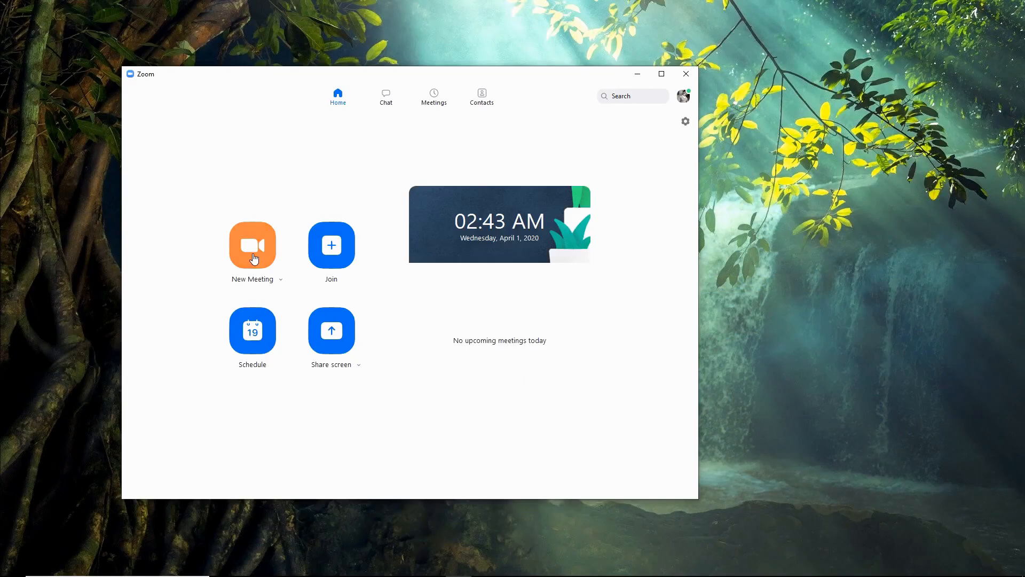
# - Scroll the Zoom homepage down through products, reviews and the Why Zoom testimonial video
pyautogui.click(252, 329)
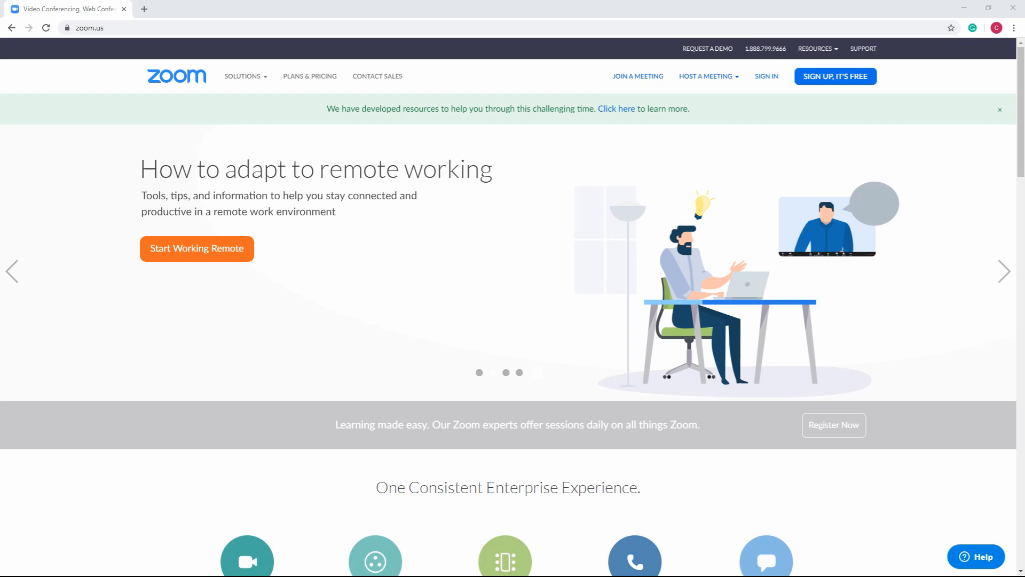
pyautogui.scroll(-3)
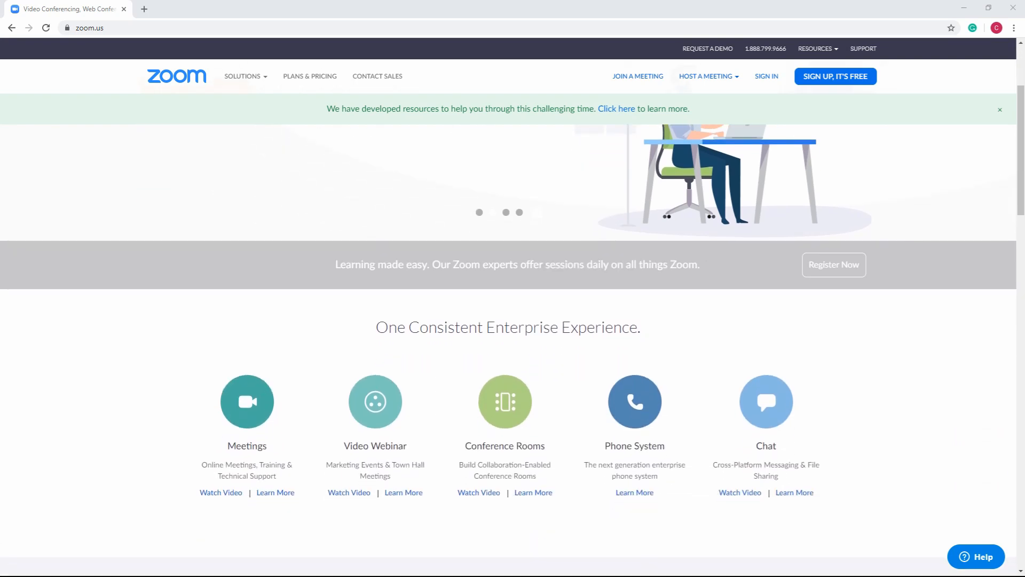
pyautogui.scroll(-3)
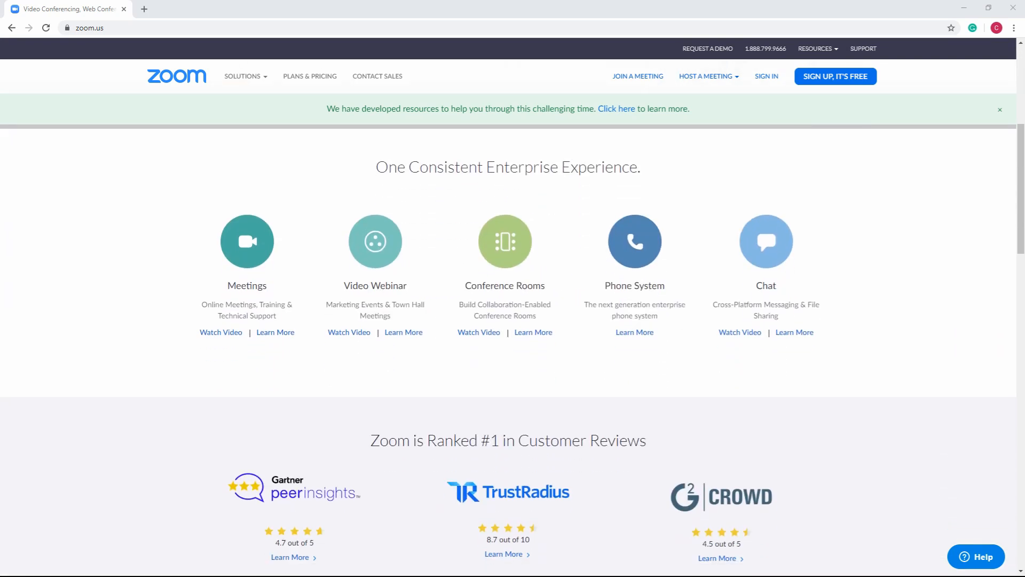
pyautogui.scroll(-3)
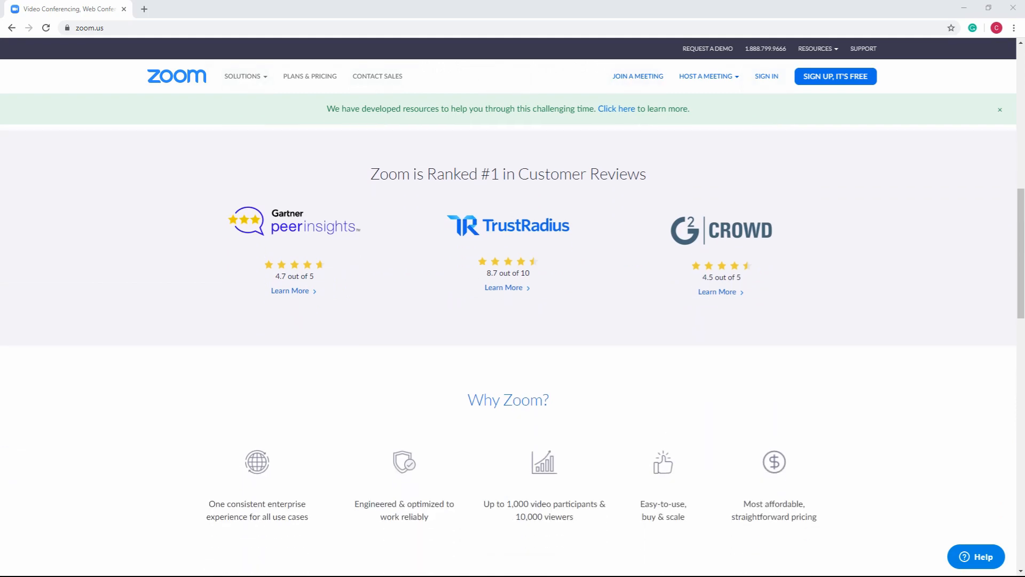
pyautogui.scroll(-3)
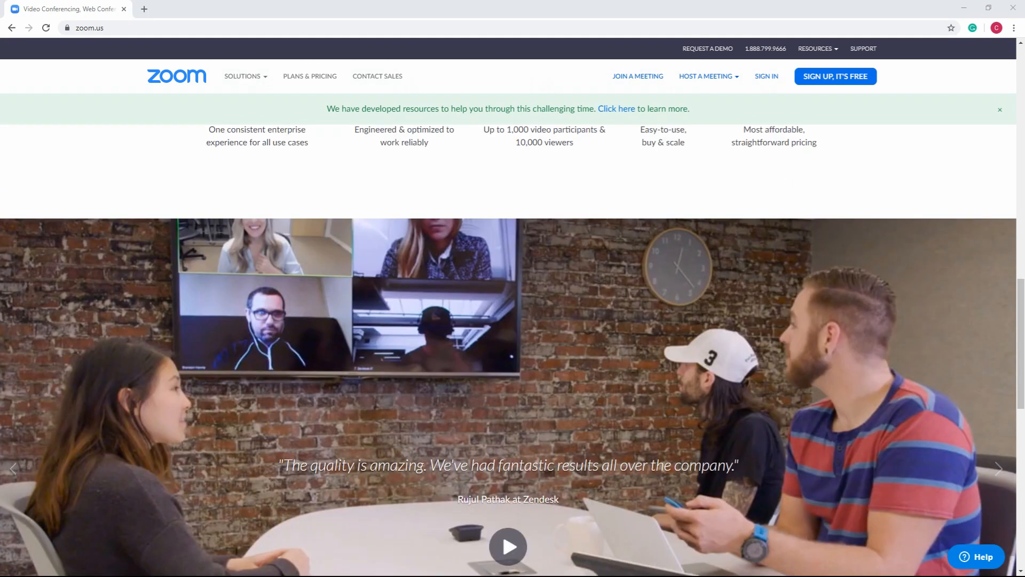
pyautogui.scroll(-3)
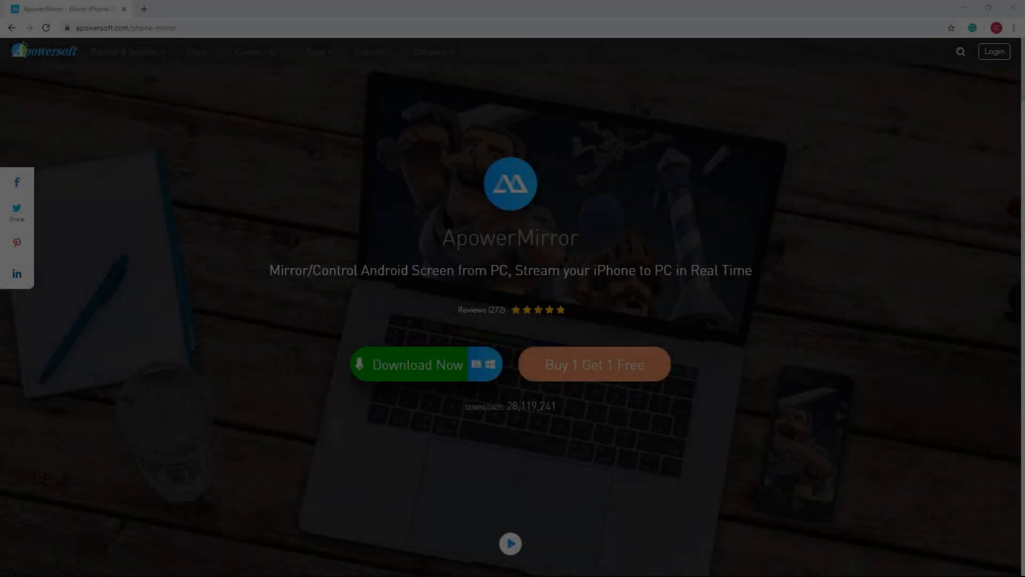
# - Scroll the ApowerMirror product page down to the free-versus-paid comparison table
pyautogui.scroll(-3)
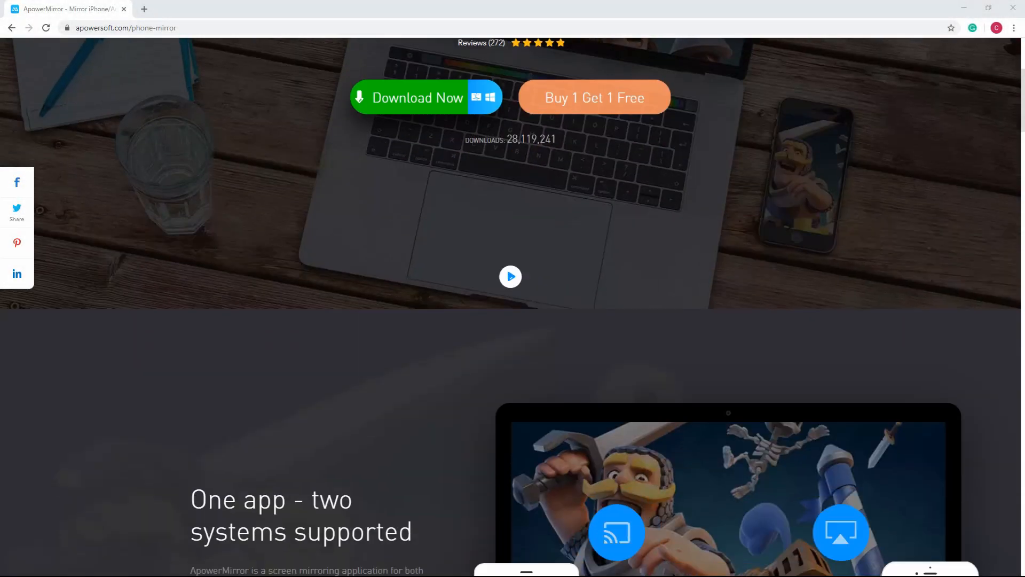
pyautogui.scroll(-3)
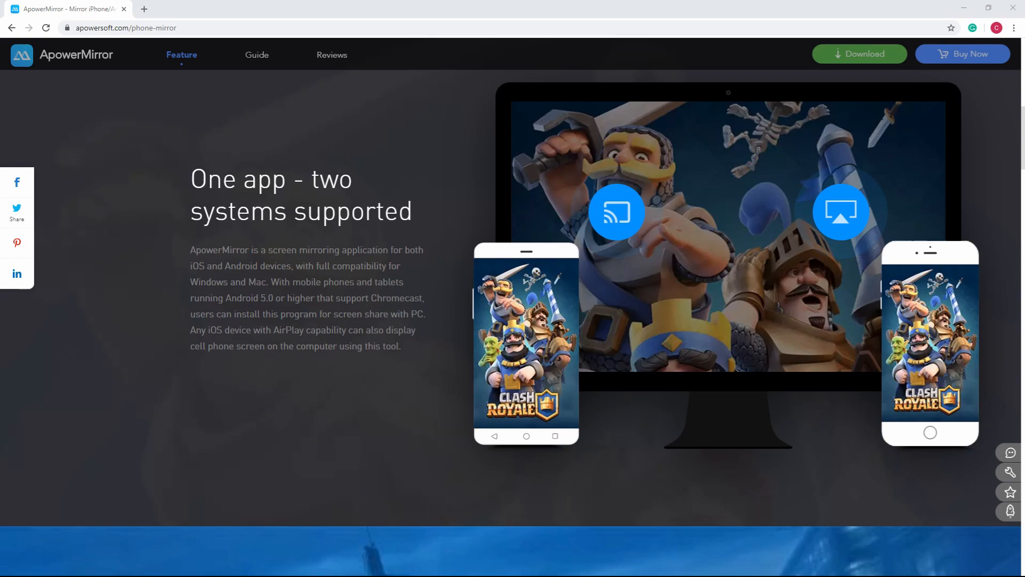
pyautogui.scroll(-3)
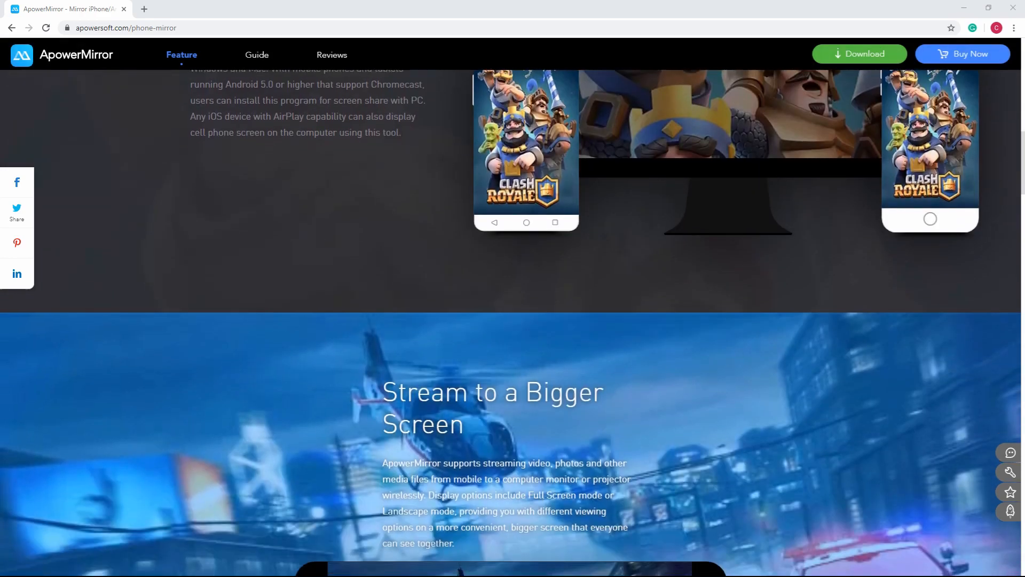
pyautogui.scroll(-3)
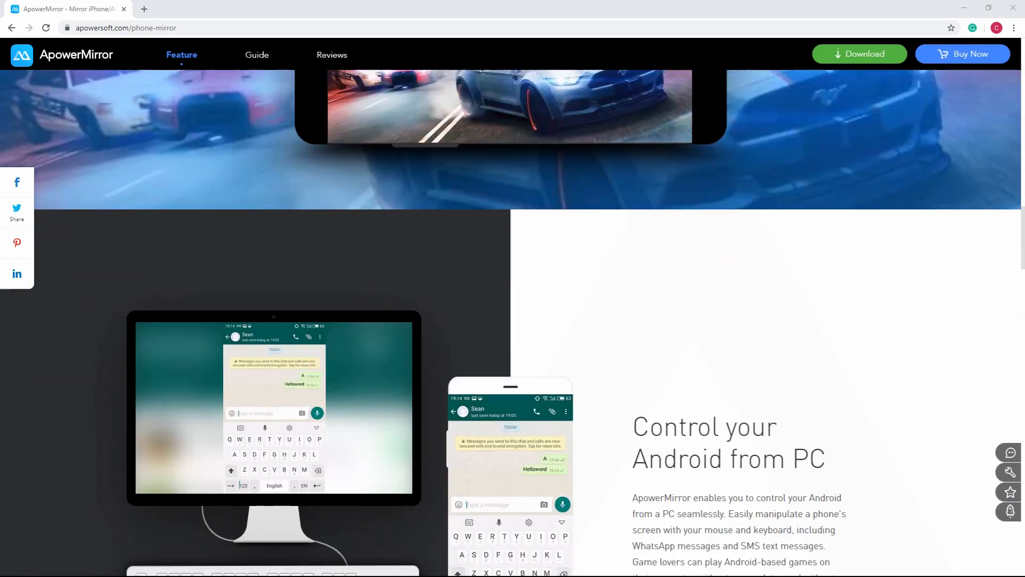
pyautogui.scroll(-3)
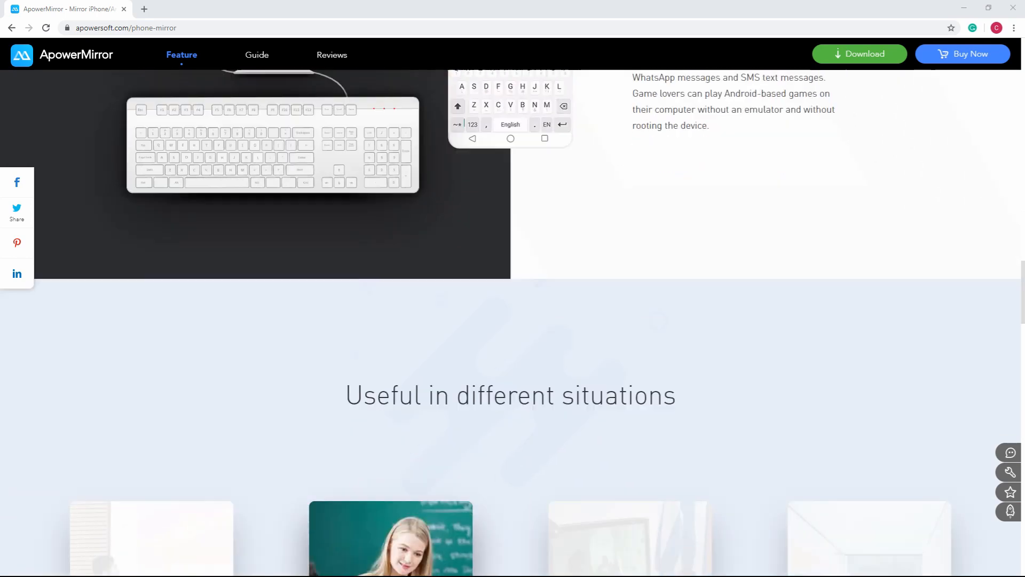
pyautogui.scroll(-3)
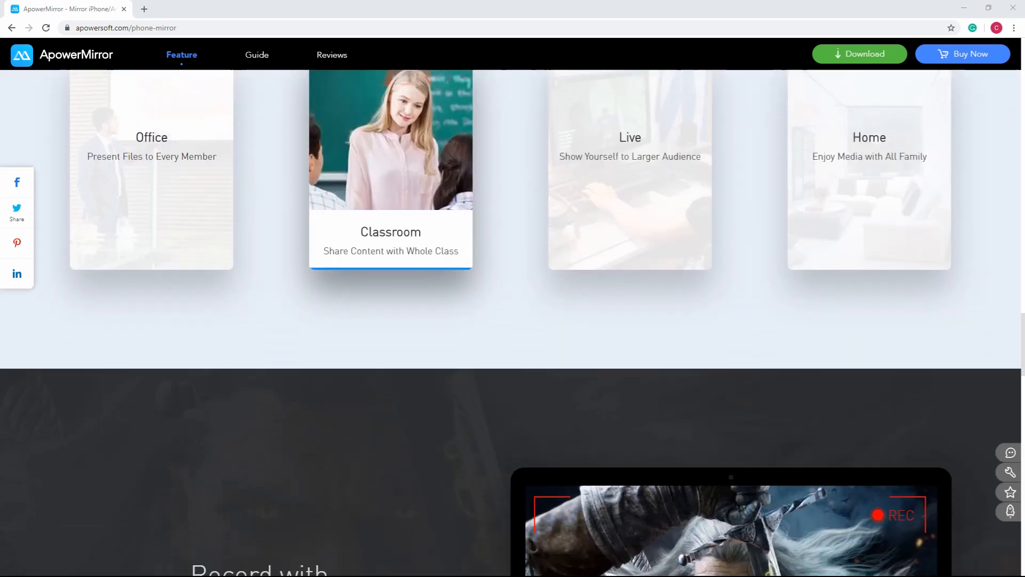
pyautogui.scroll(-3)
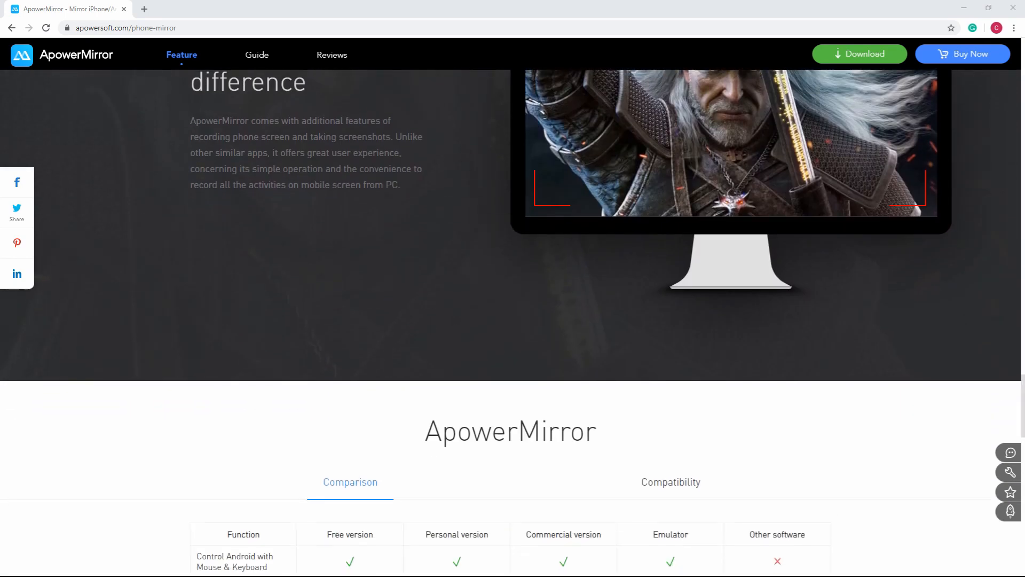
pyautogui.scroll(-3)
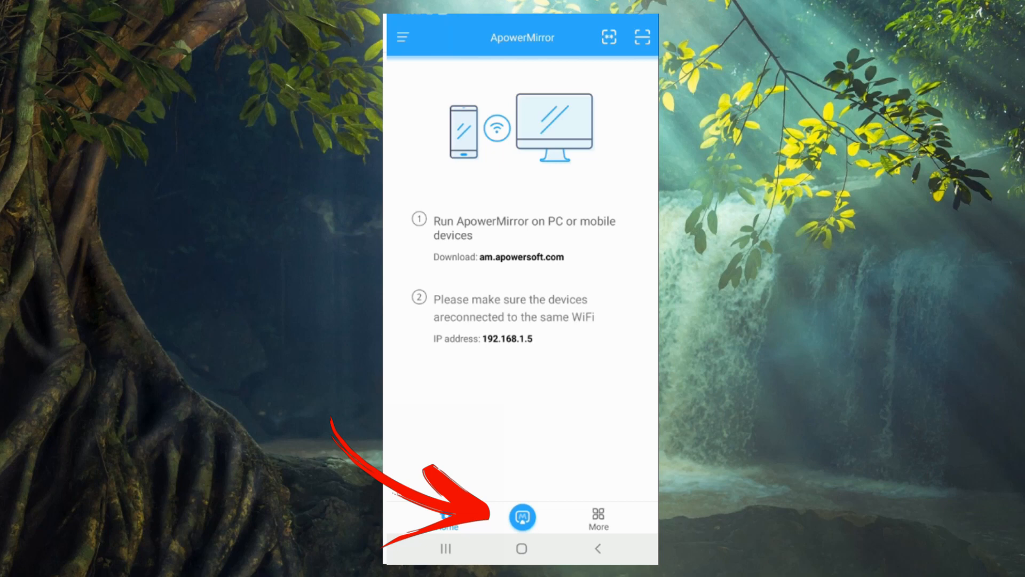
# - Search nearby WiFi devices and select the Living Room computer as the mirroring target
pyautogui.click(522, 517)
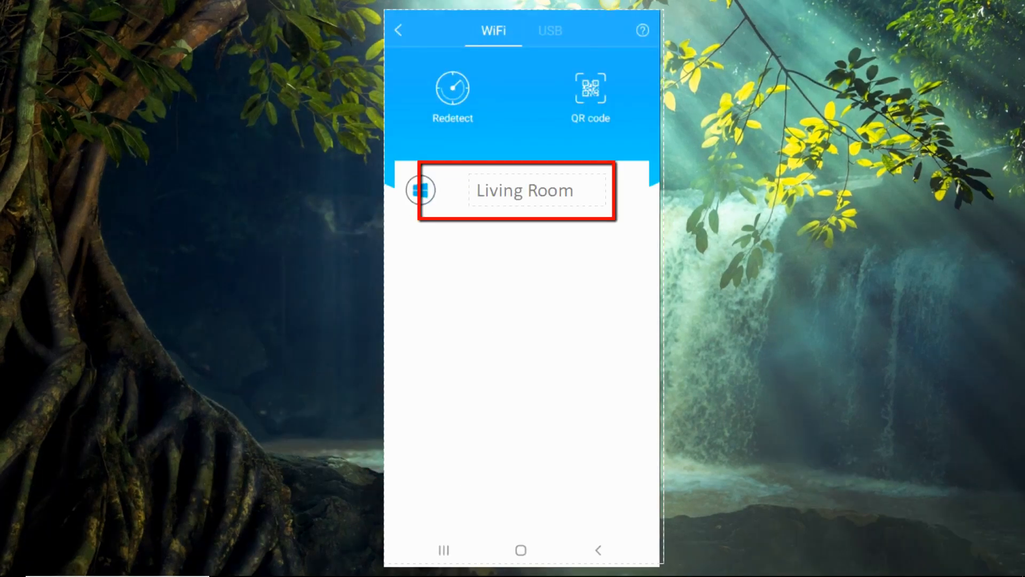
pyautogui.click(590, 95)
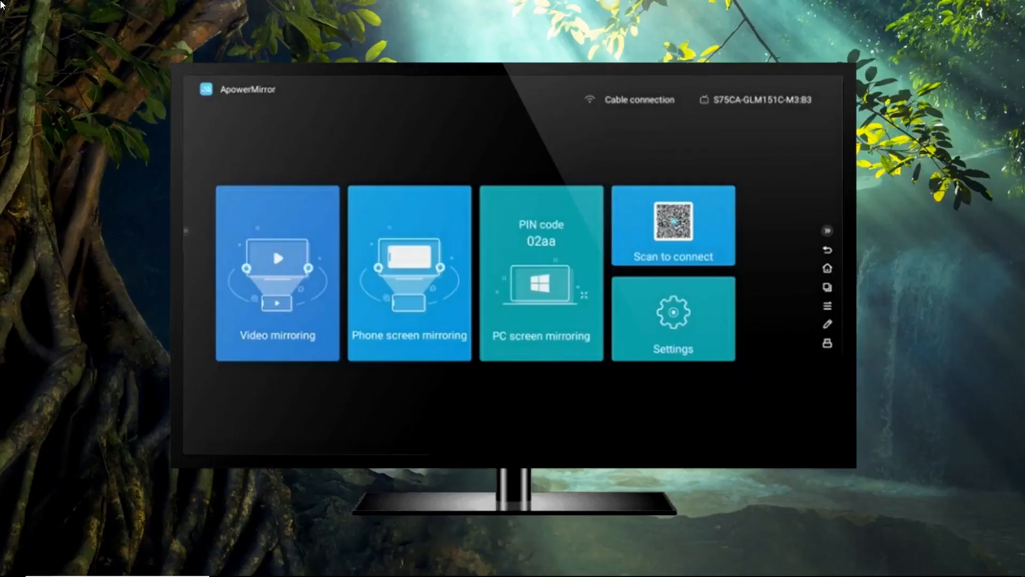
pyautogui.click(409, 275)
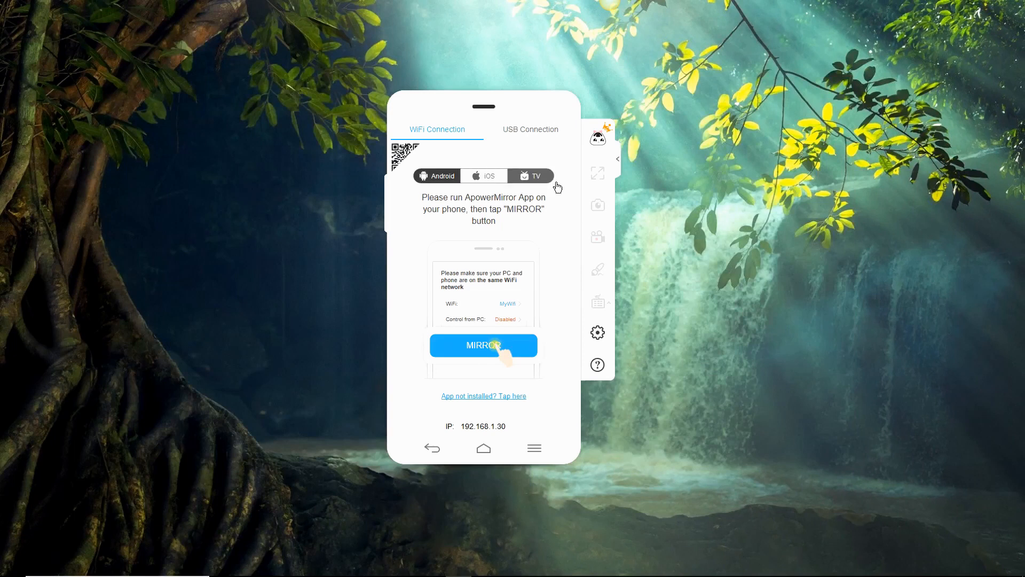
pyautogui.click(535, 177)
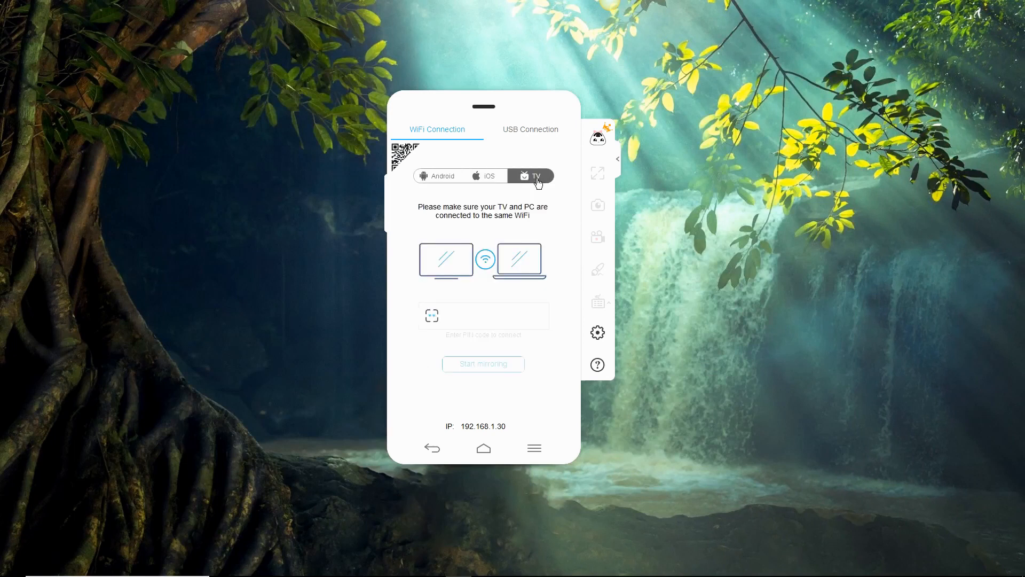
pyautogui.click(482, 316)
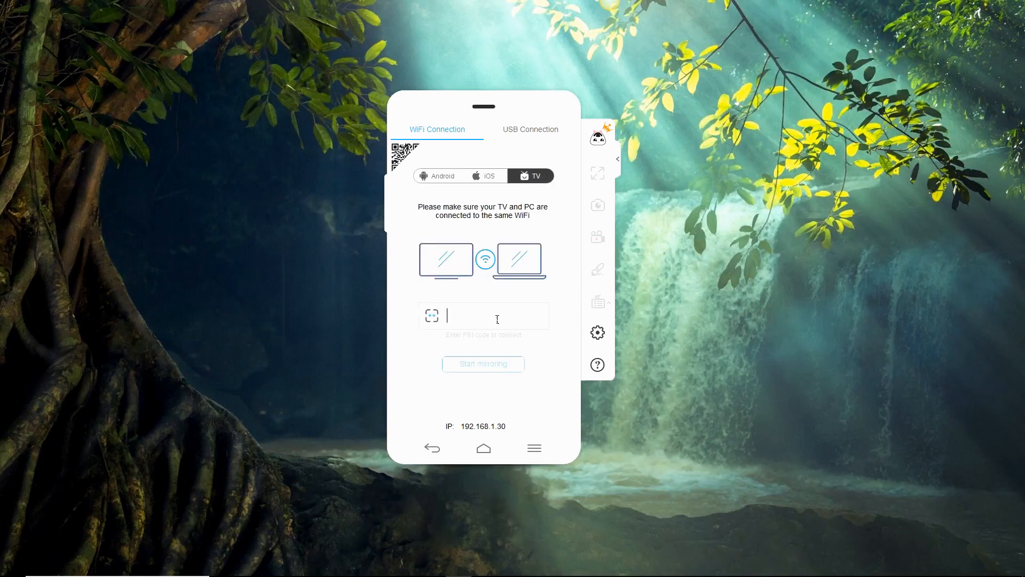
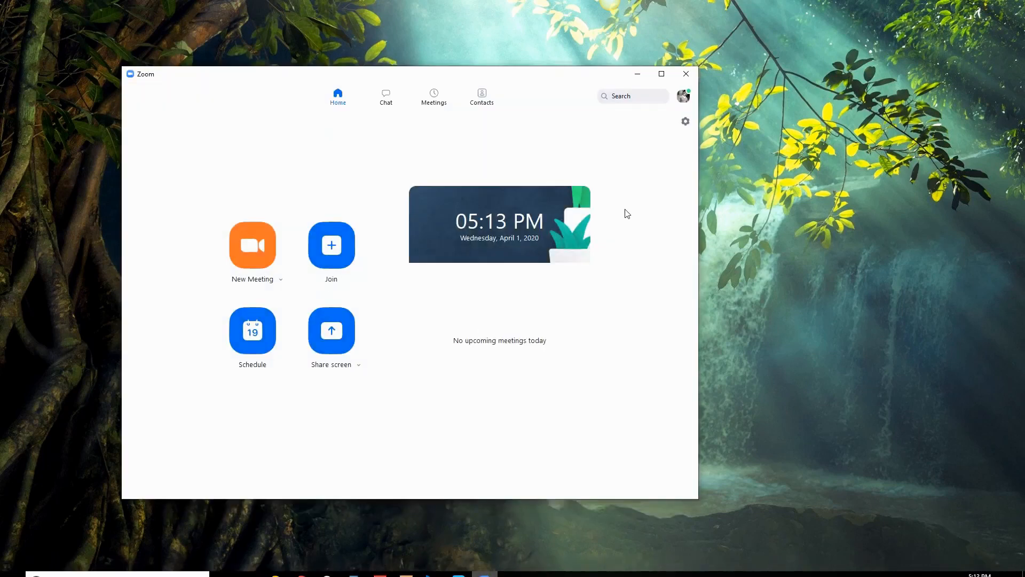
# - Start a new instant Zoom meeting on the desktop
pyautogui.click(252, 244)
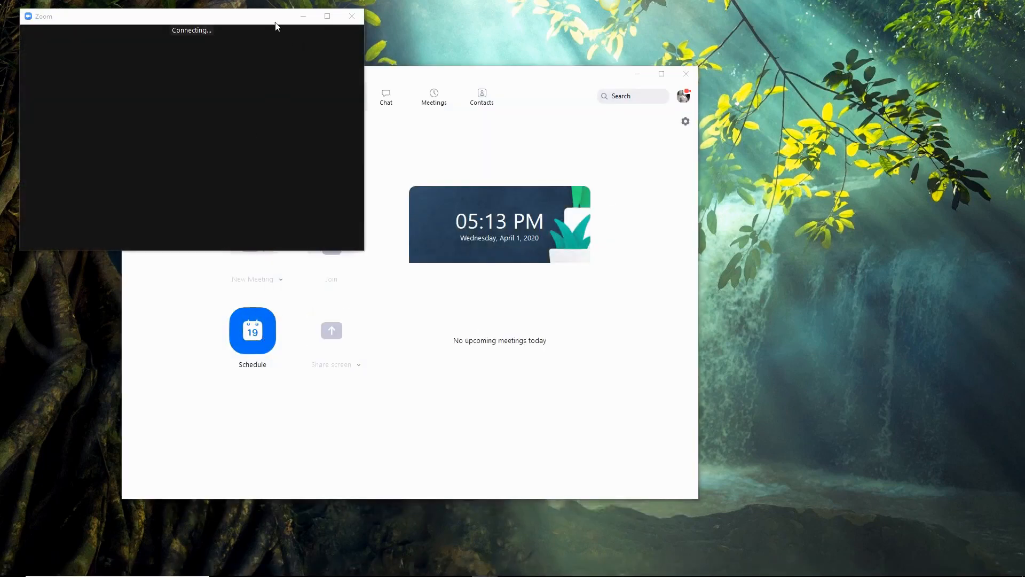